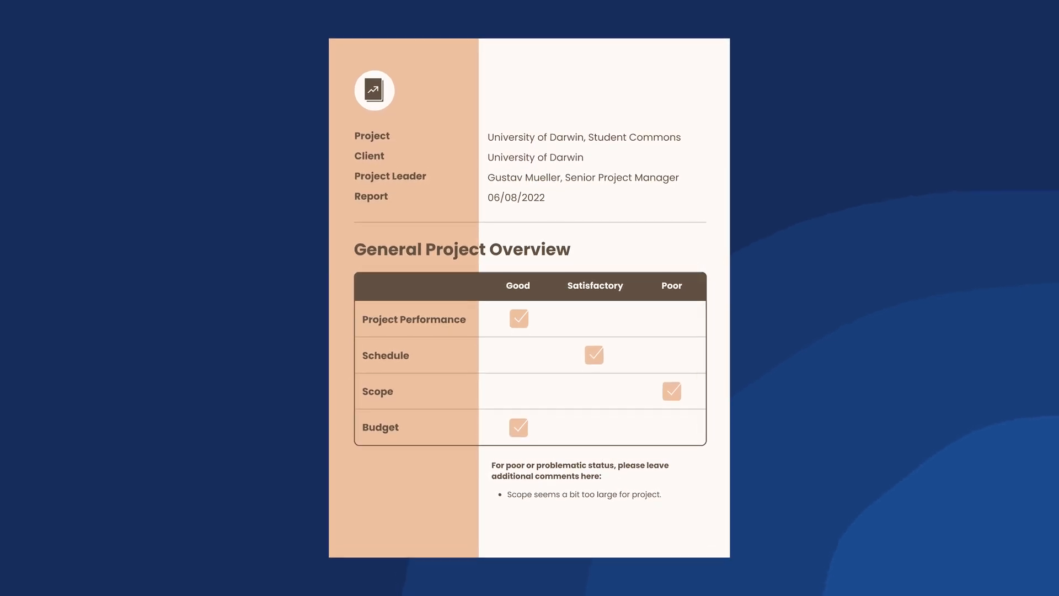
Scroll through the 'project status' template results to find a Project Status Report template.
scroll(down, 3)
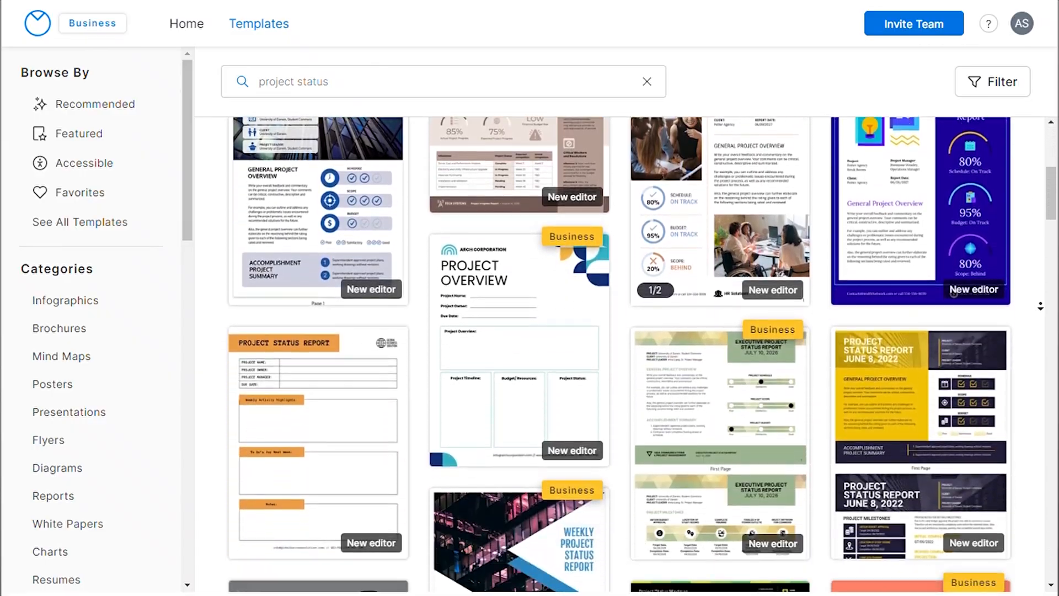
scroll(down, 3)
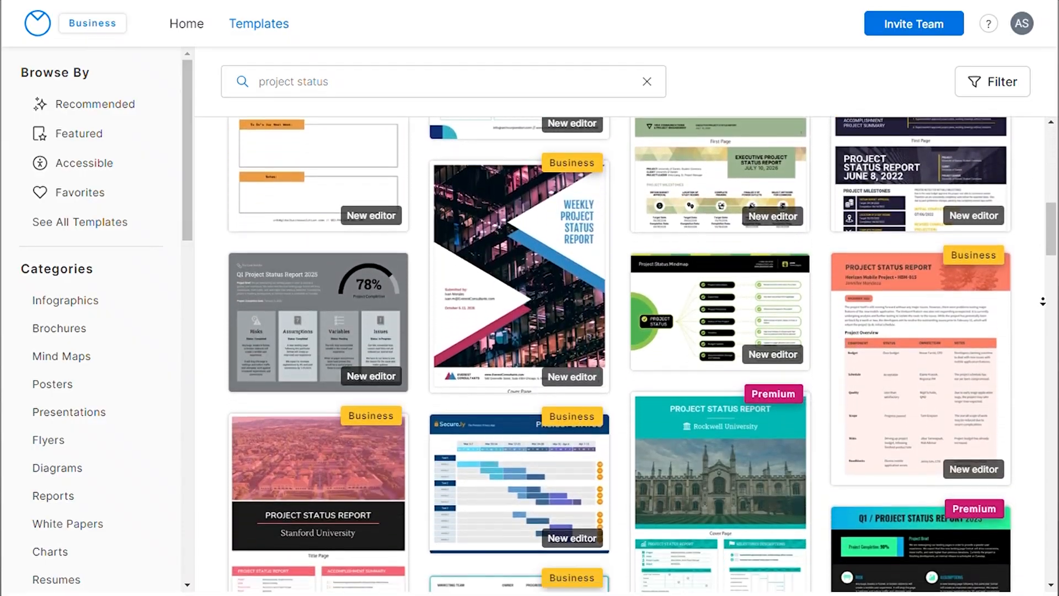
scroll(down, 3)
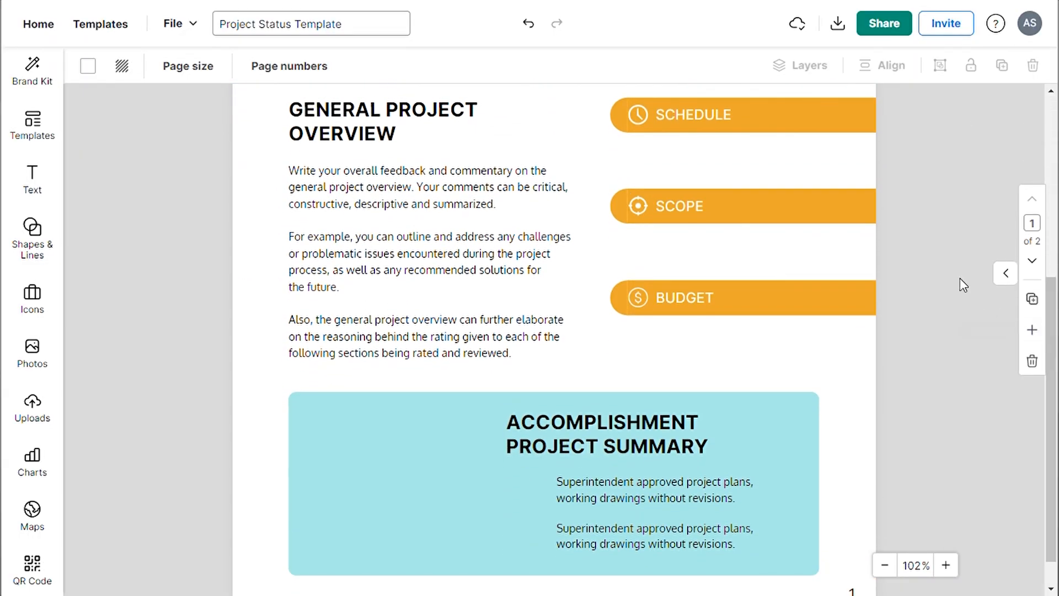
Apply the Manufacturing Unit brand kit palette to the report, shuffling the colour arrangement a few times.
click(30, 67)
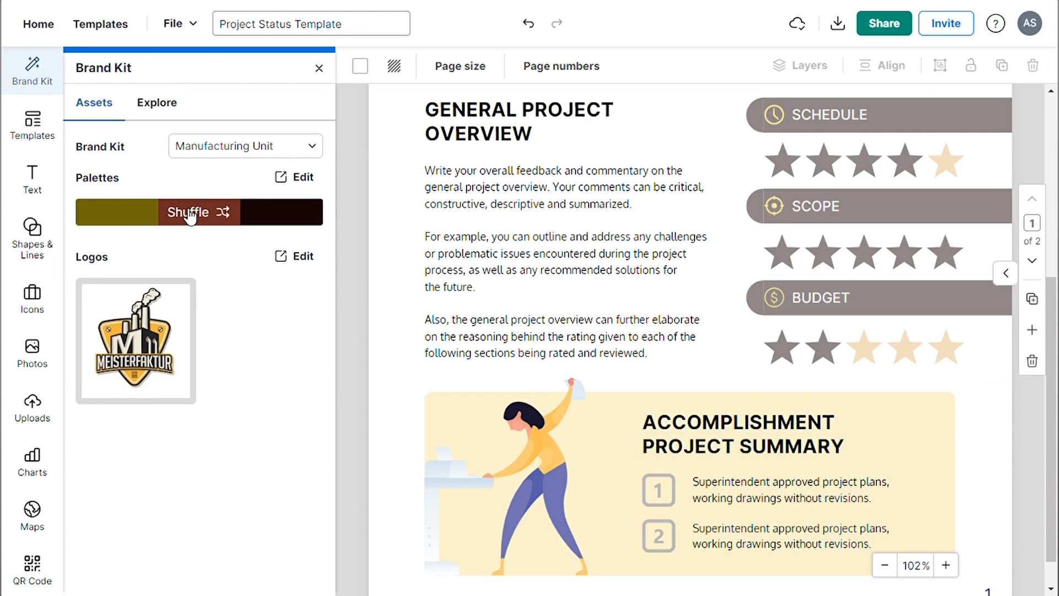
click(883, 564)
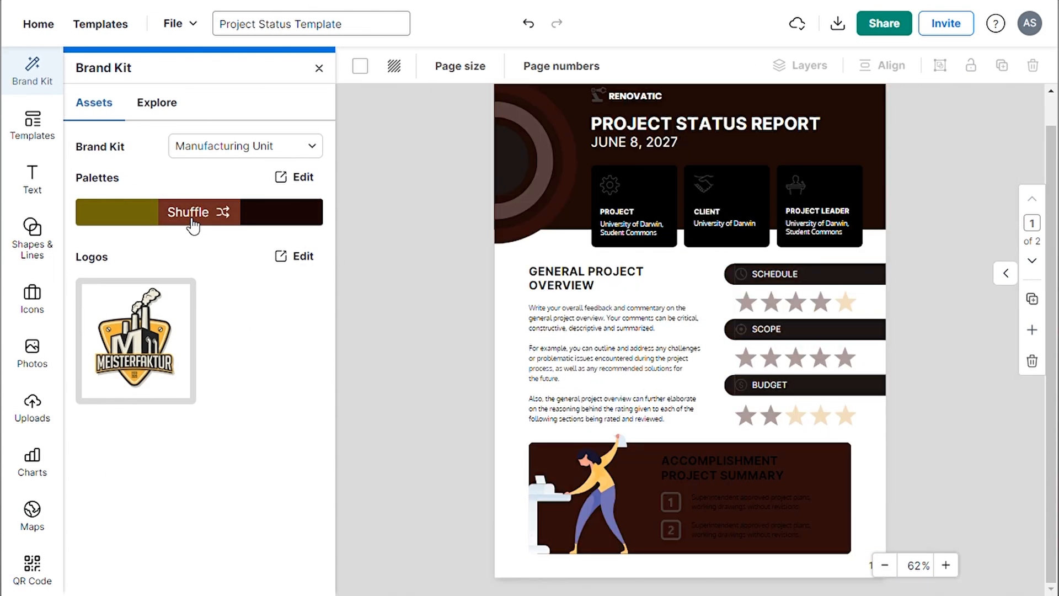
click(188, 212)
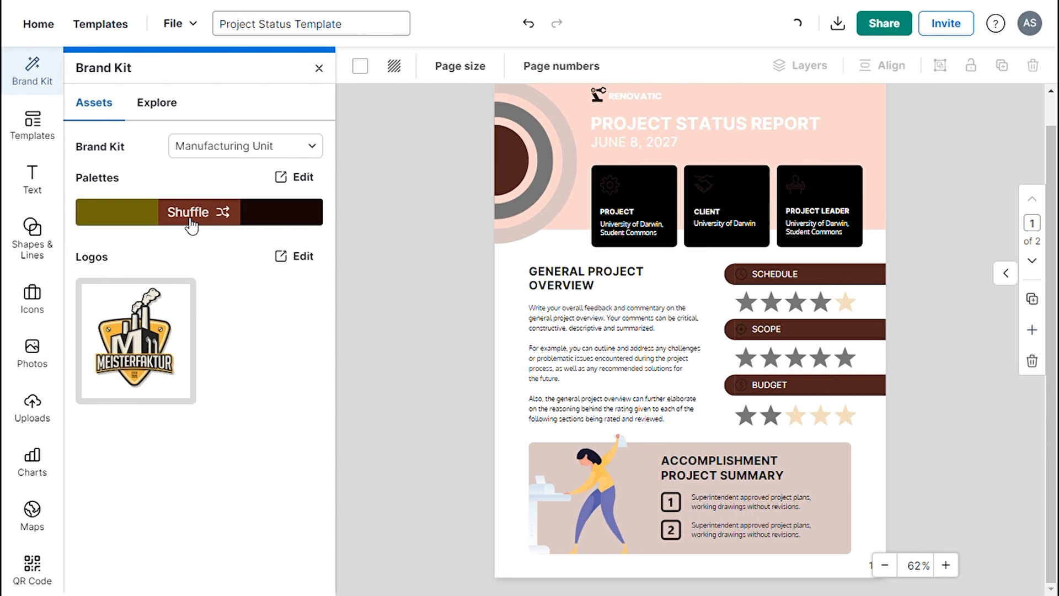
click(196, 211)
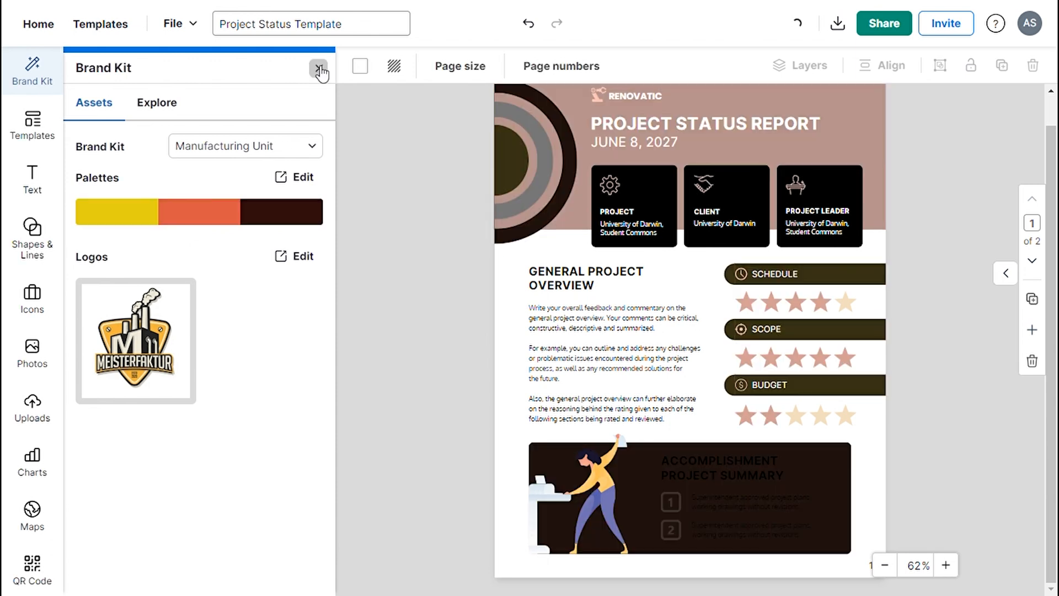
Bring up the download options, then switch to the sharing options for inviting team members.
click(836, 23)
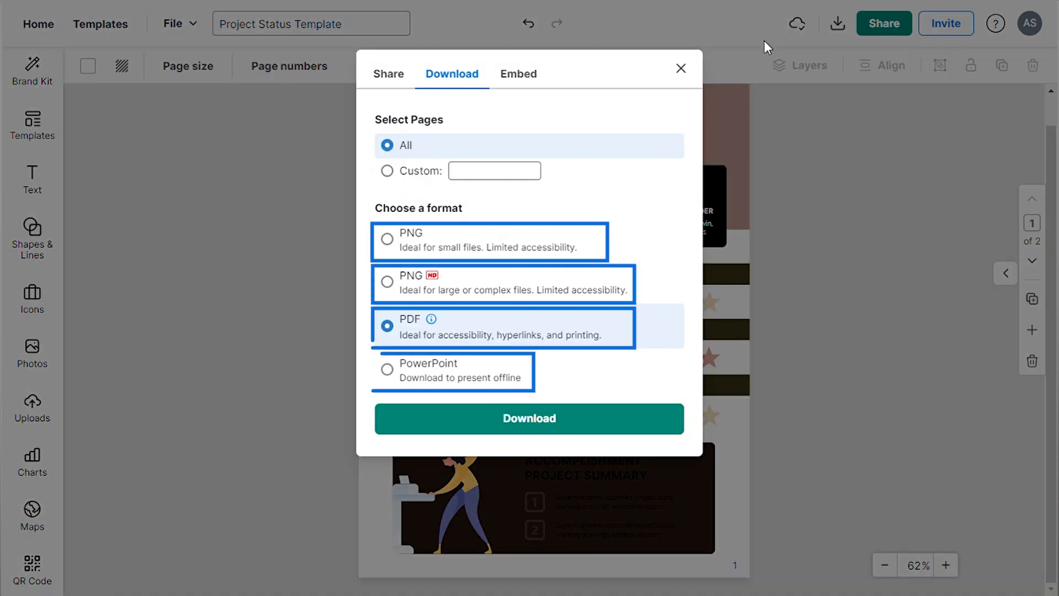
click(387, 74)
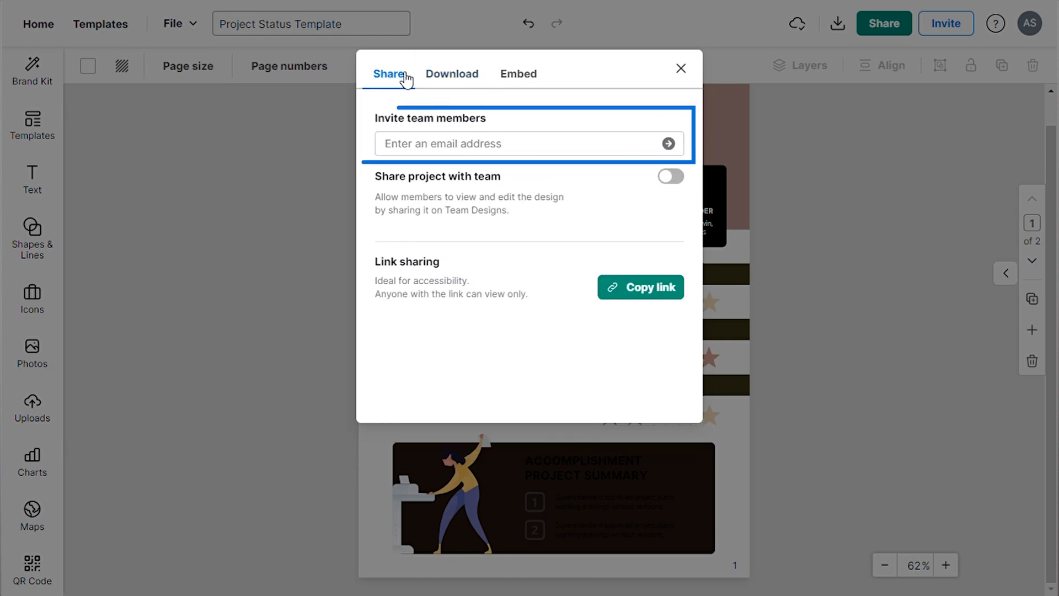